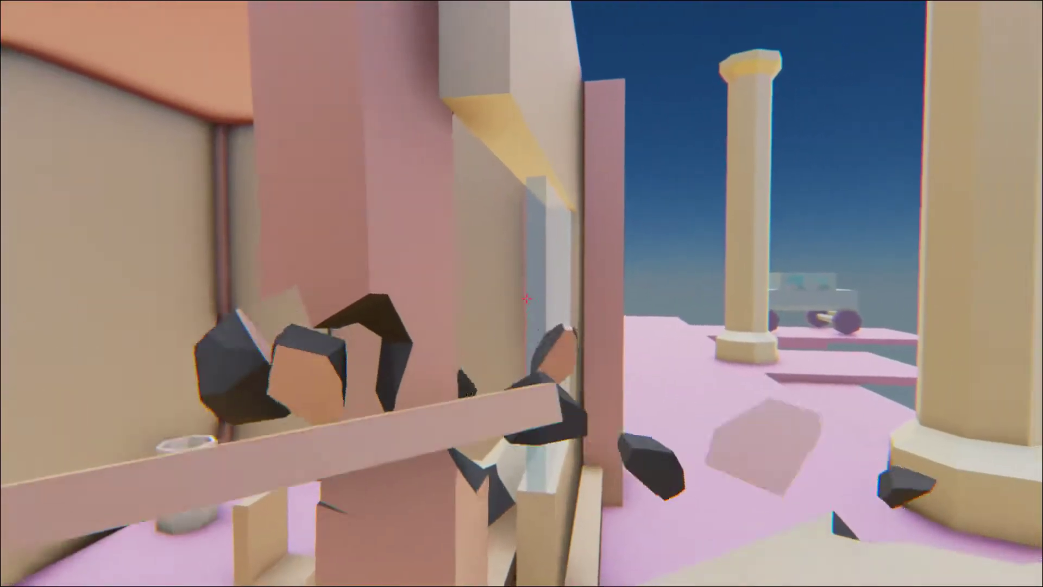
pyautogui.moveTo(522, 294)
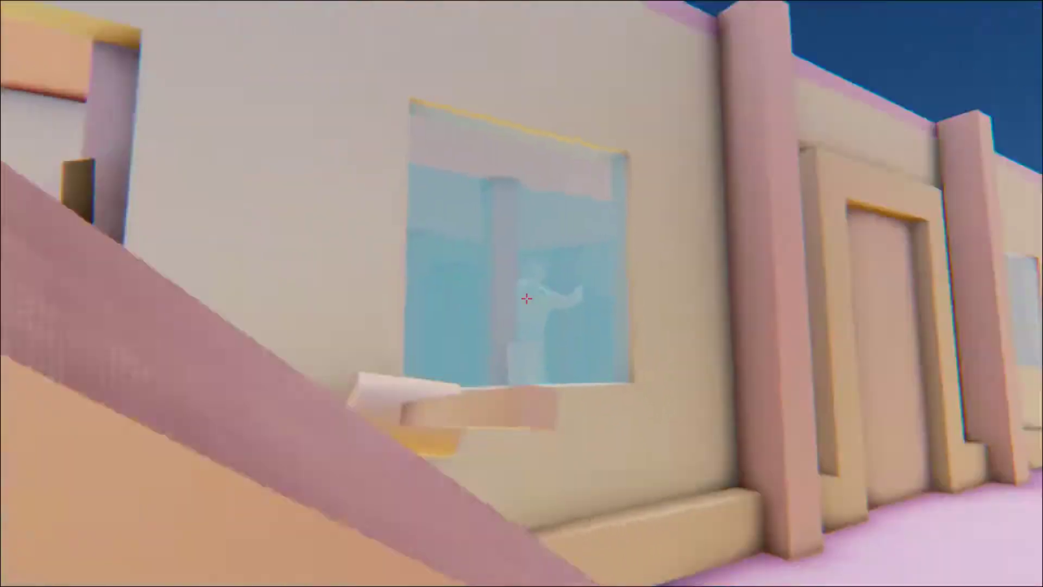
pyautogui.moveTo(521, 293)
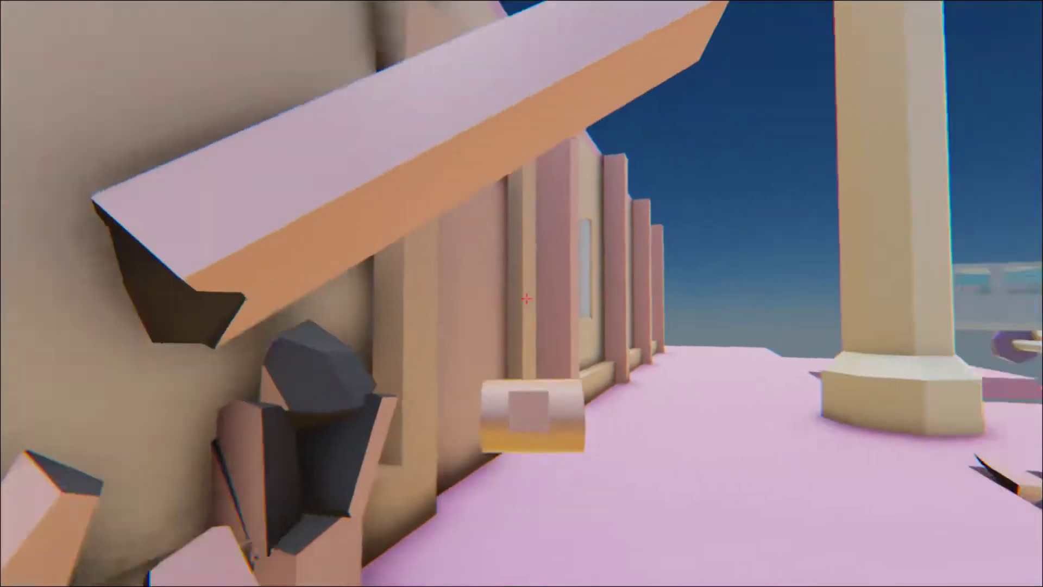
pyautogui.moveTo(521, 297)
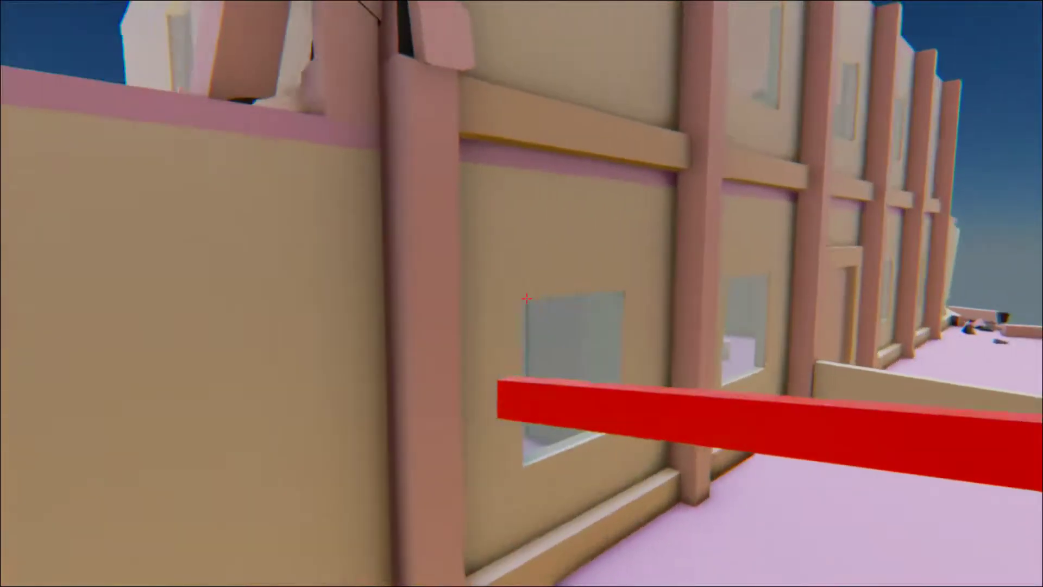
pyautogui.moveTo(521, 299)
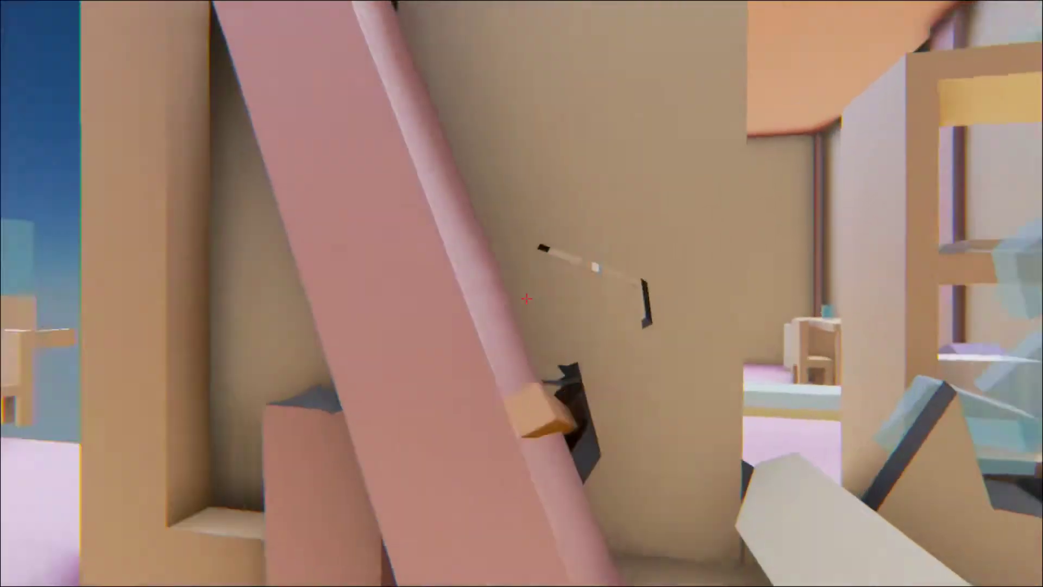
pyautogui.moveTo(522, 299)
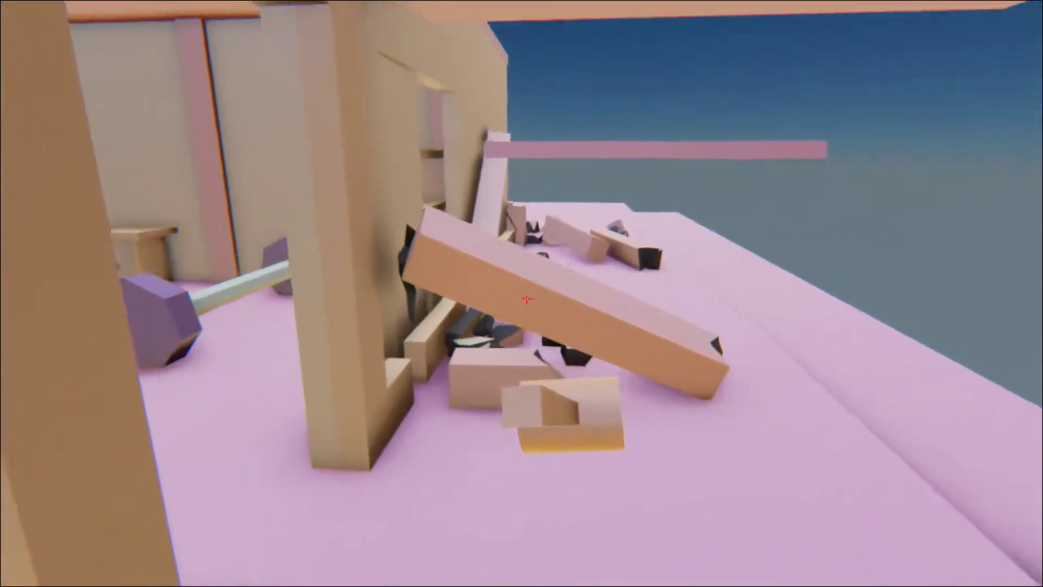
pyautogui.moveTo(522, 293)
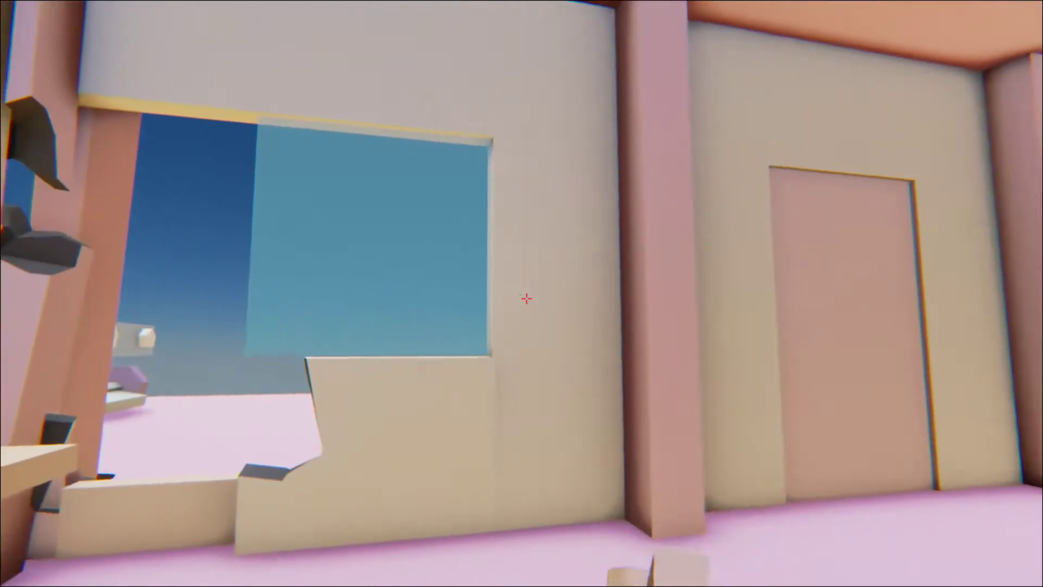
pyautogui.moveTo(521, 298)
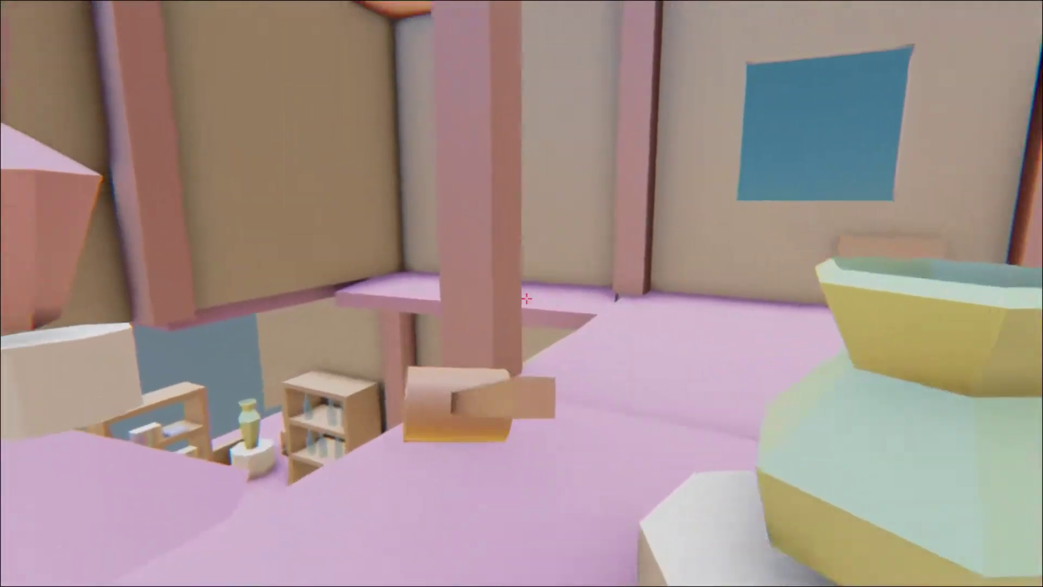
pyautogui.moveTo(521, 297)
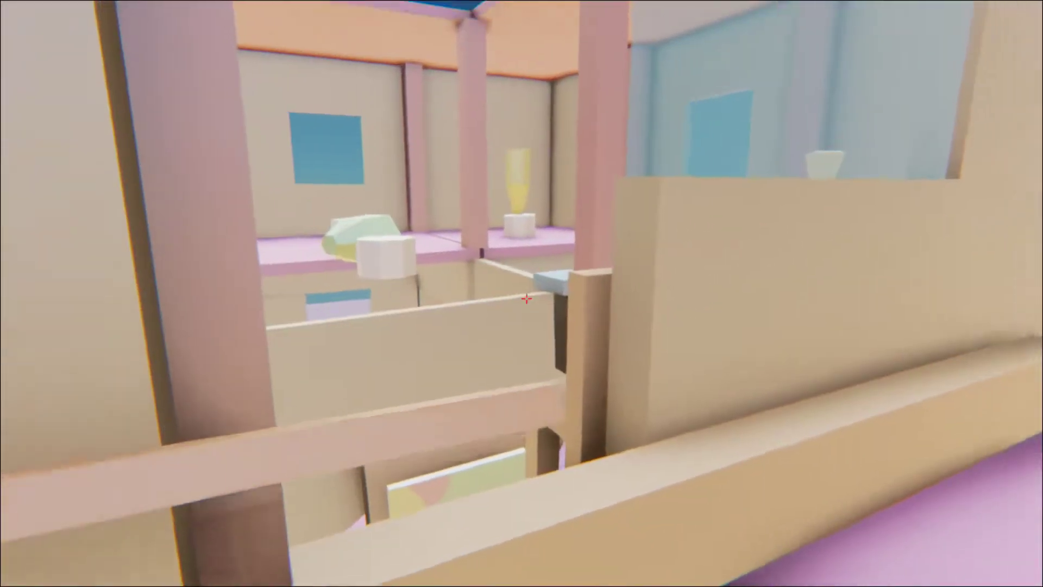
pyautogui.moveTo(522, 299)
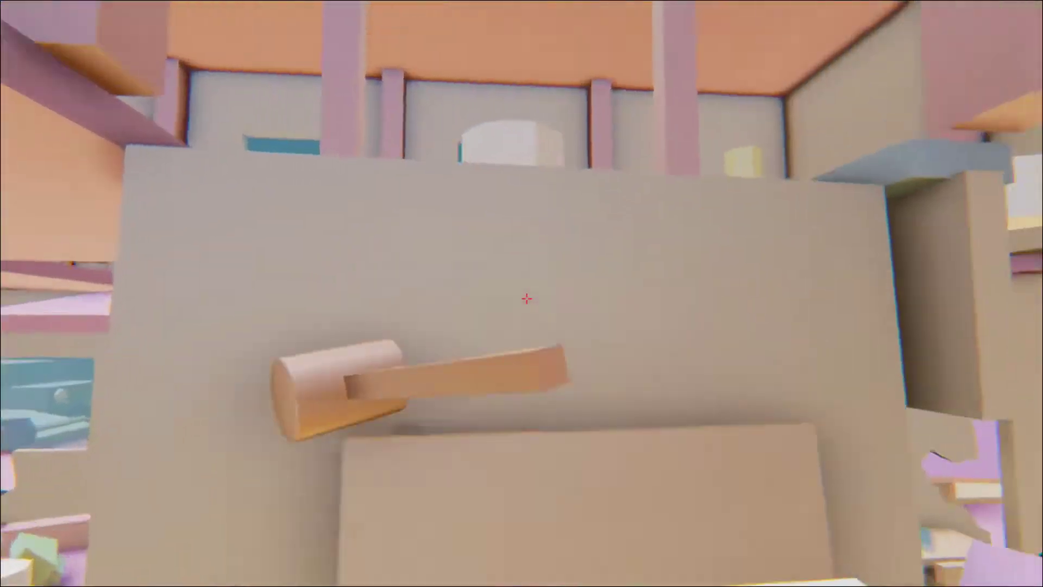
pyautogui.moveTo(522, 299)
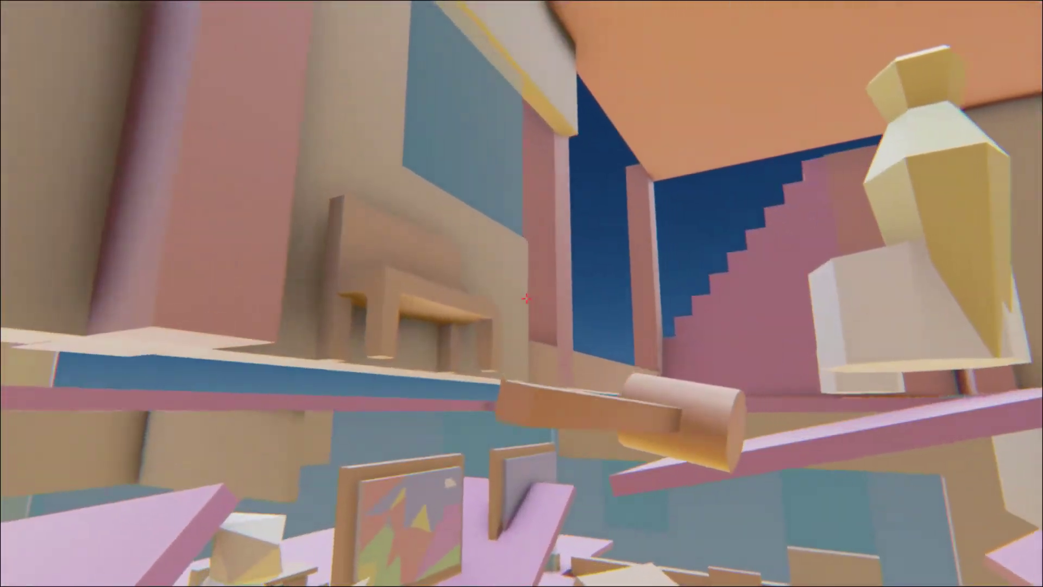
pyautogui.moveTo(522, 294)
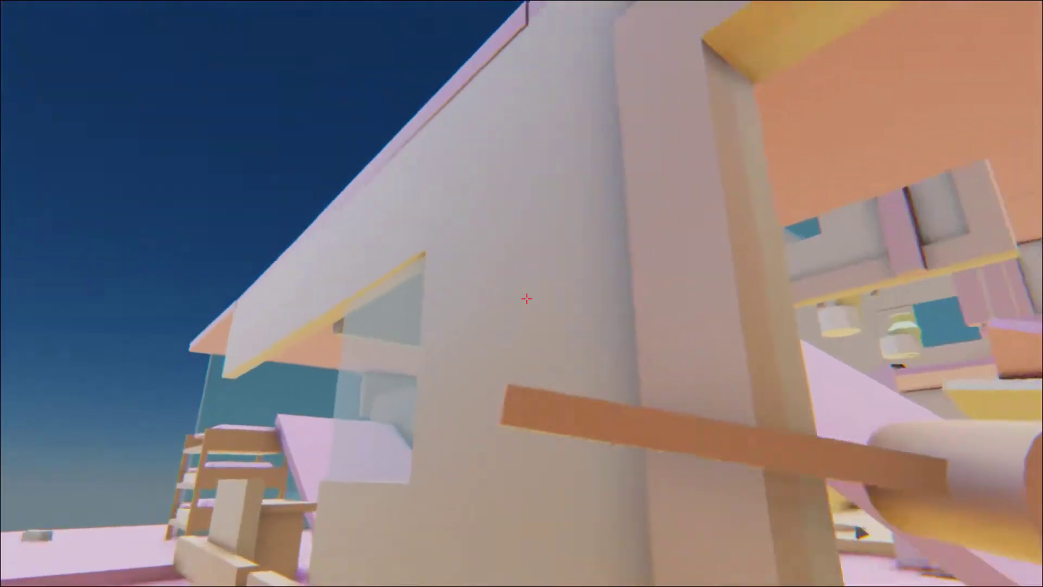
pyautogui.moveTo(521, 298)
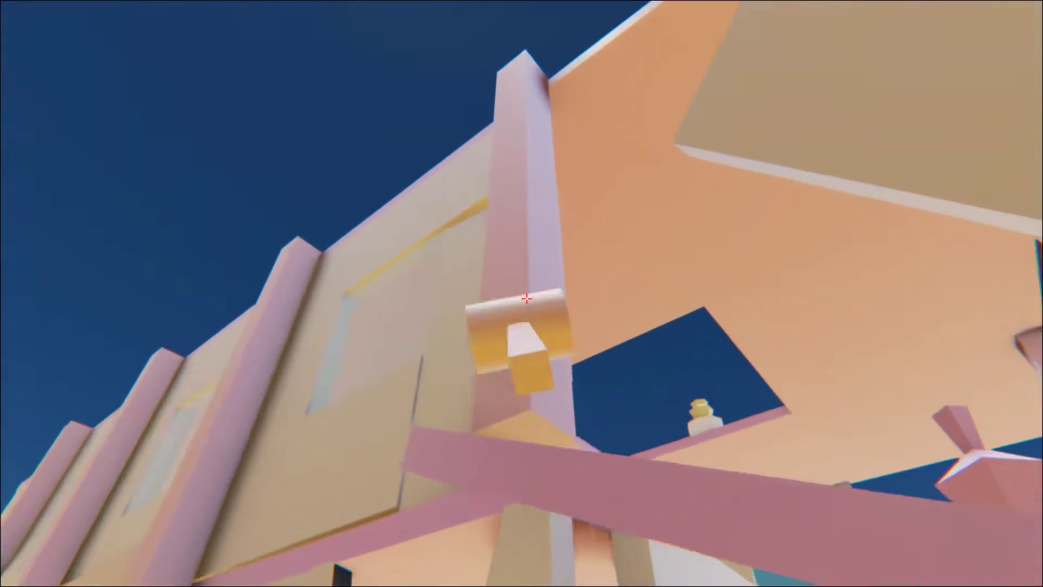
pyautogui.moveTo(521, 298)
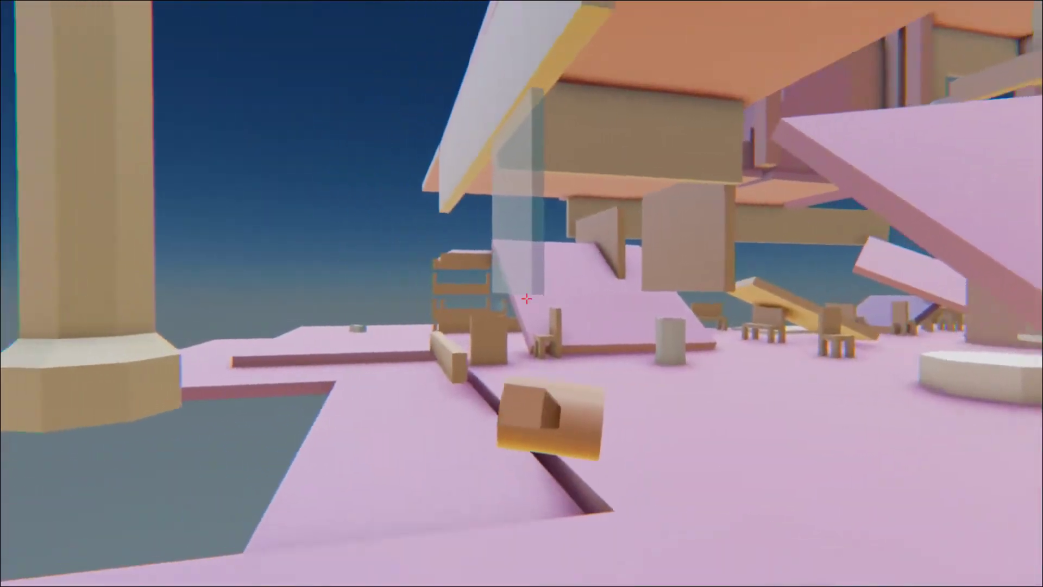
pyautogui.moveTo(522, 298)
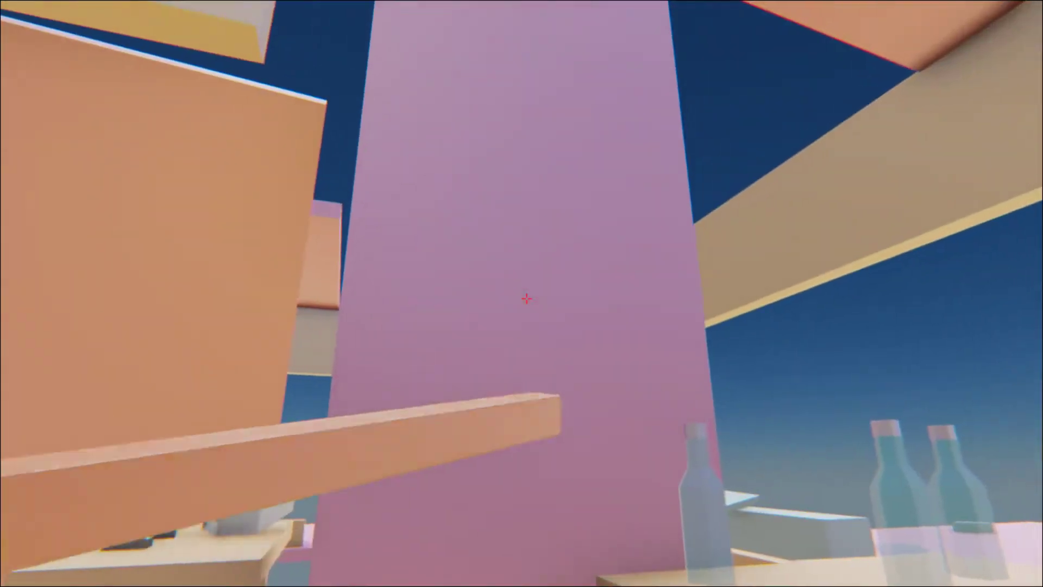
pyautogui.moveTo(522, 299)
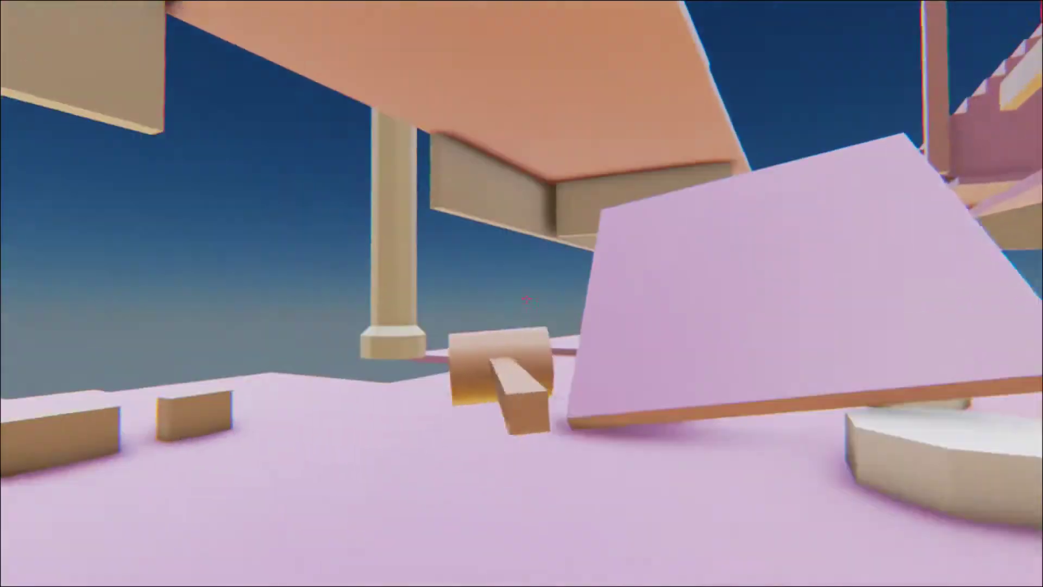
pyautogui.moveTo(521, 299)
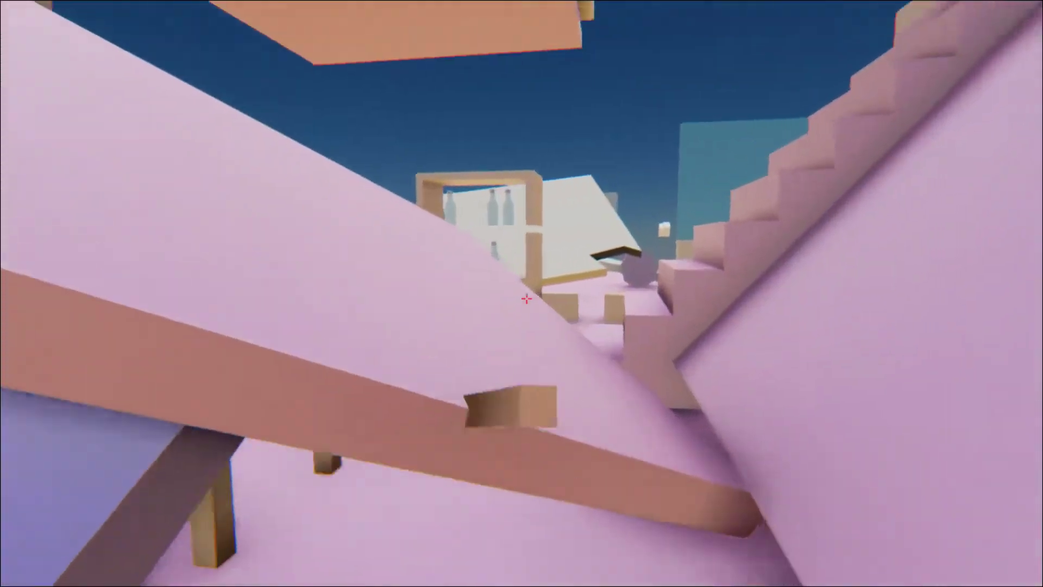
pyautogui.moveTo(522, 299)
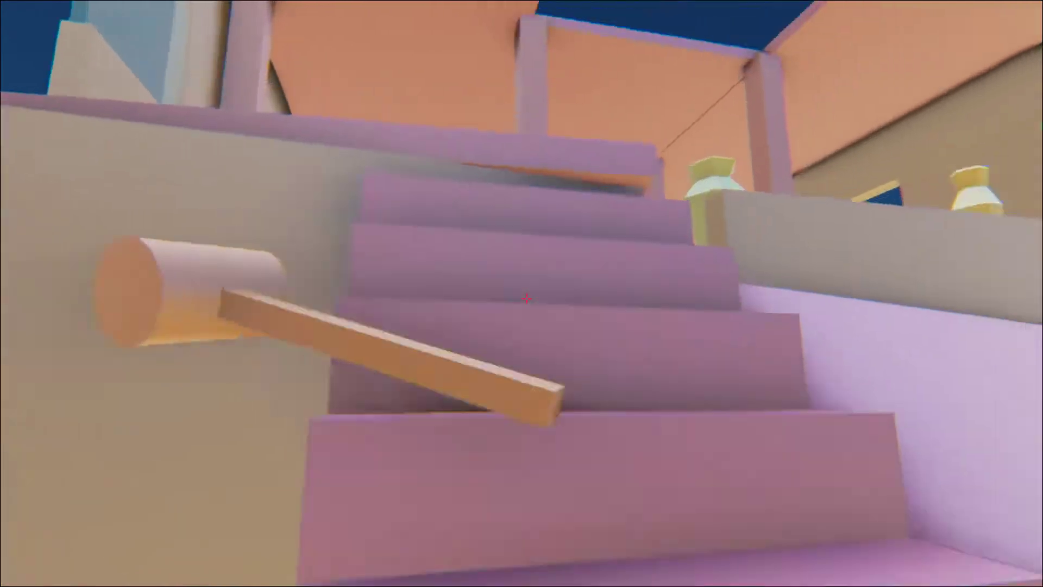